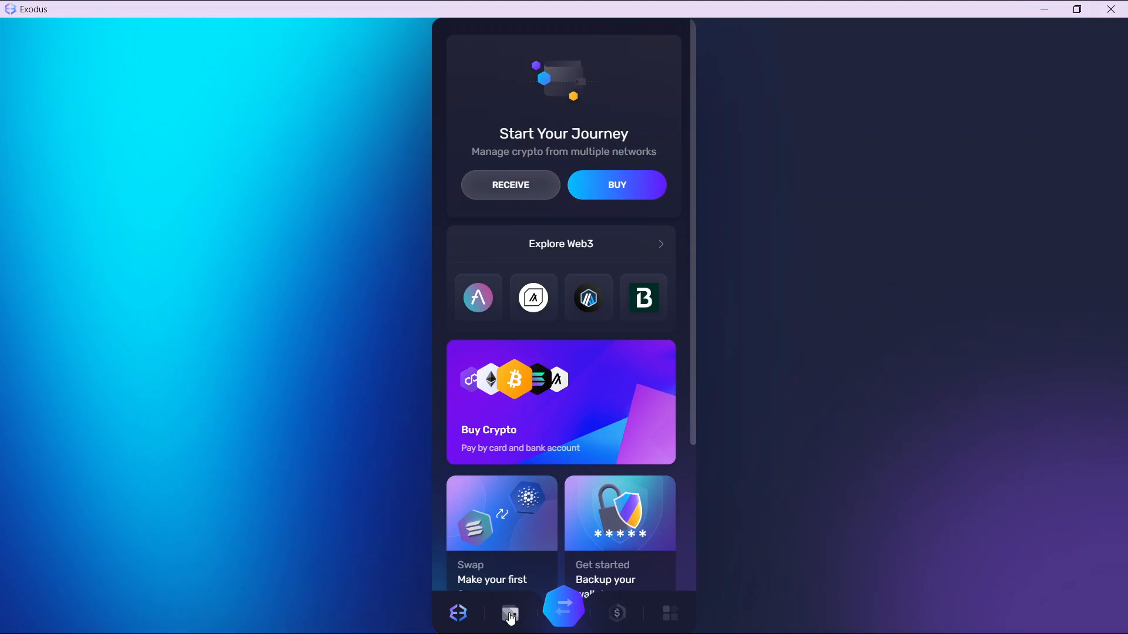
# - Go to the wallet's asset list from the Start Your Journey home screen
pyautogui.click(510, 613)
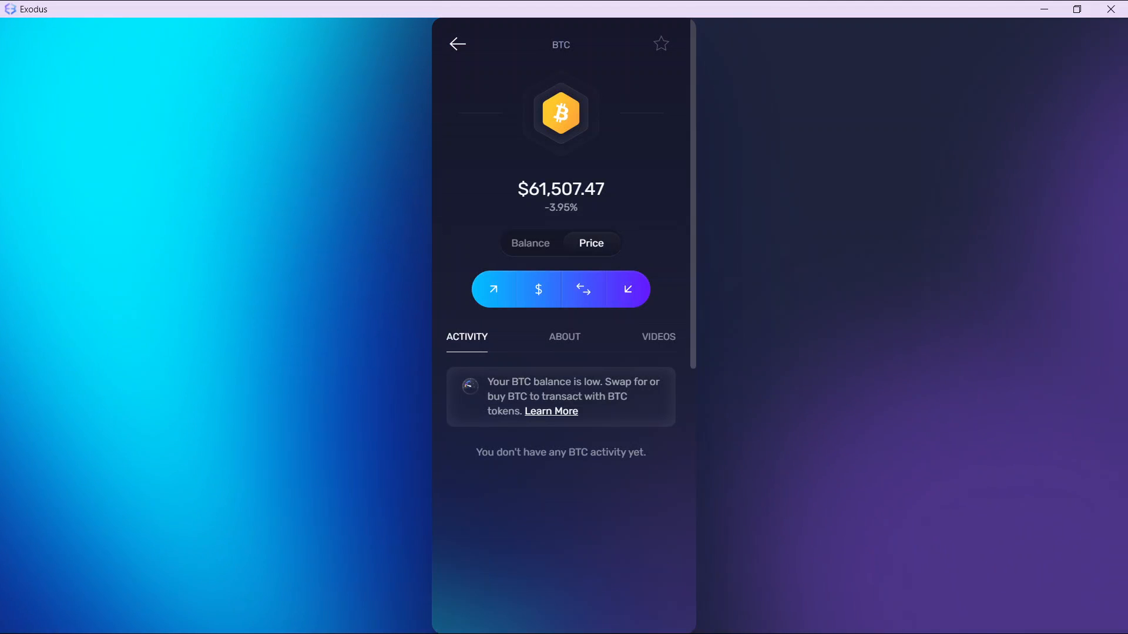
pyautogui.moveTo(668, 605)
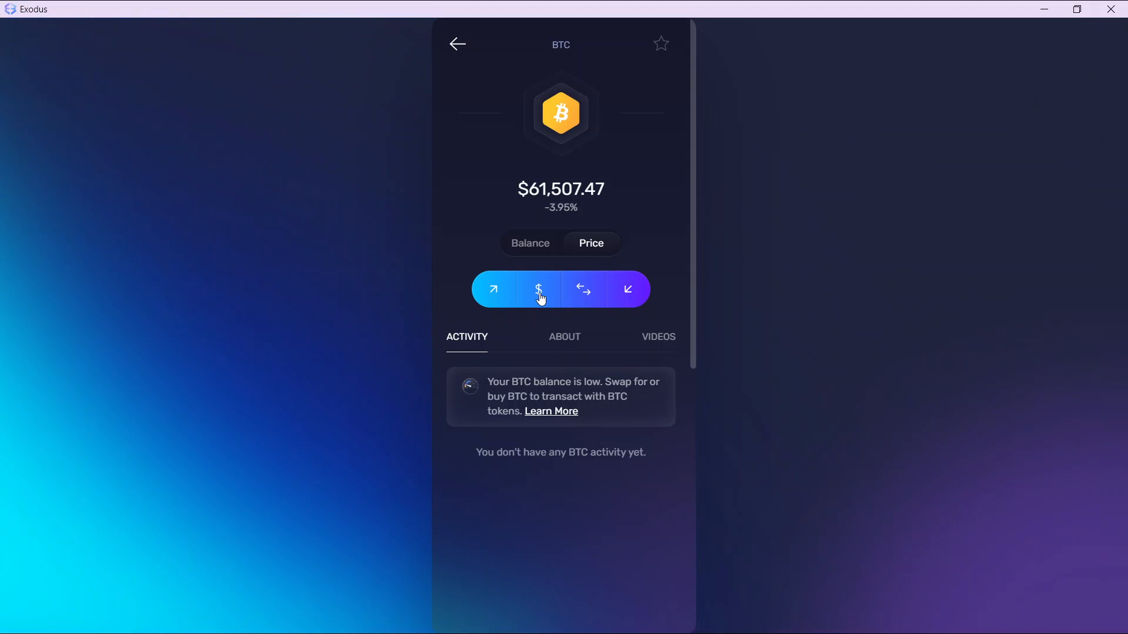
pyautogui.moveTo(627, 289)
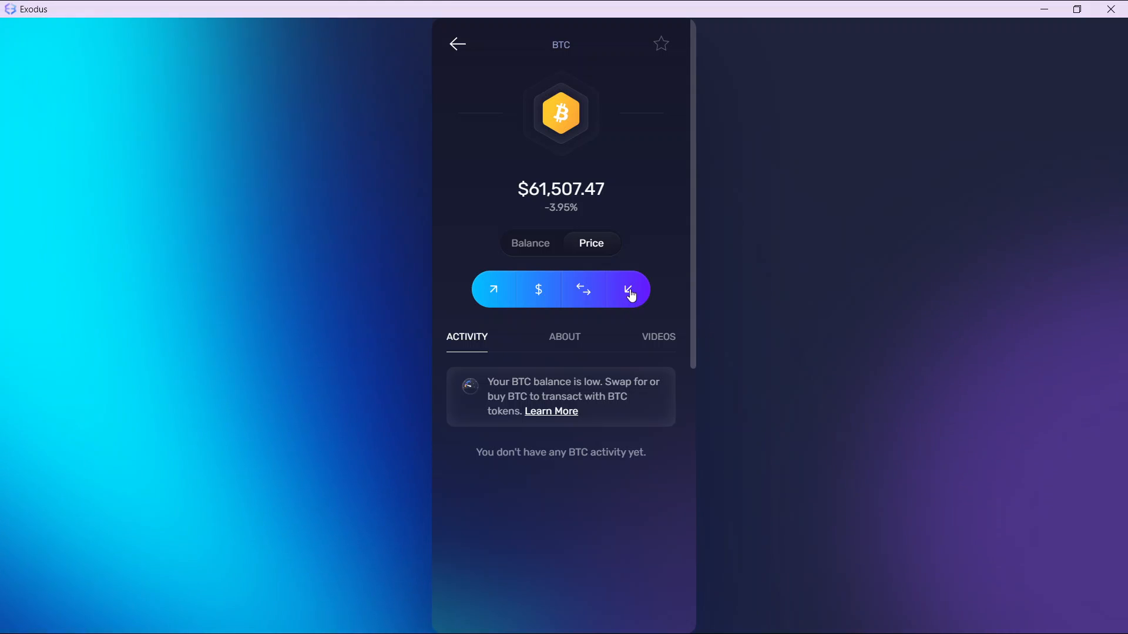
pyautogui.click(627, 288)
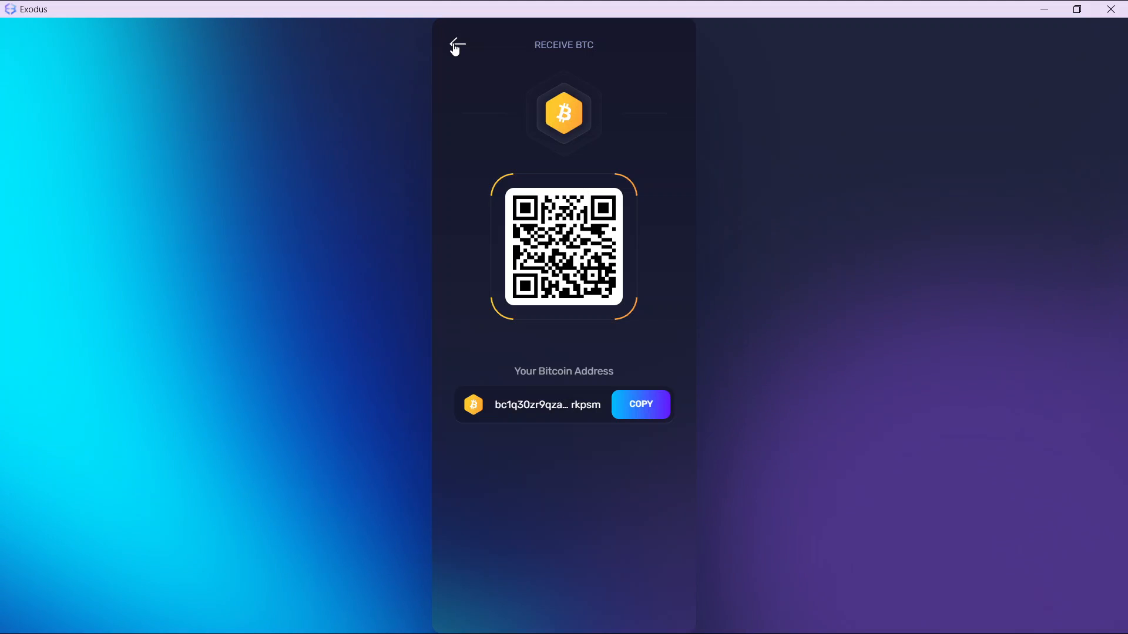
# - Back out of Receive BTC and the Bitcoin page to the $0.00 portfolio overview
pyautogui.click(457, 45)
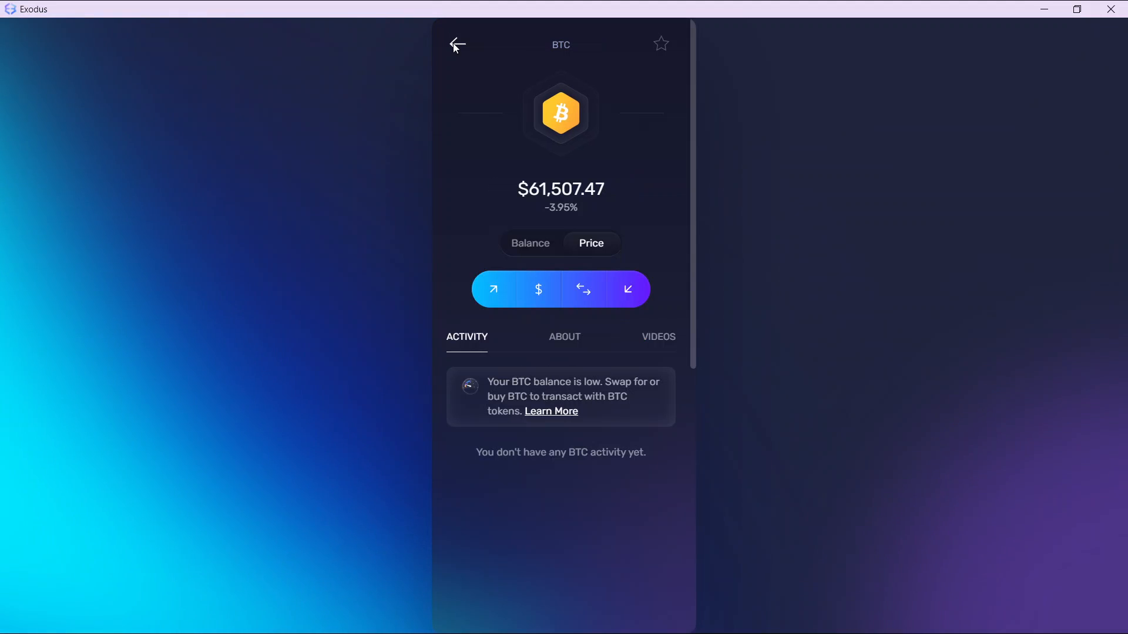
pyautogui.click(457, 43)
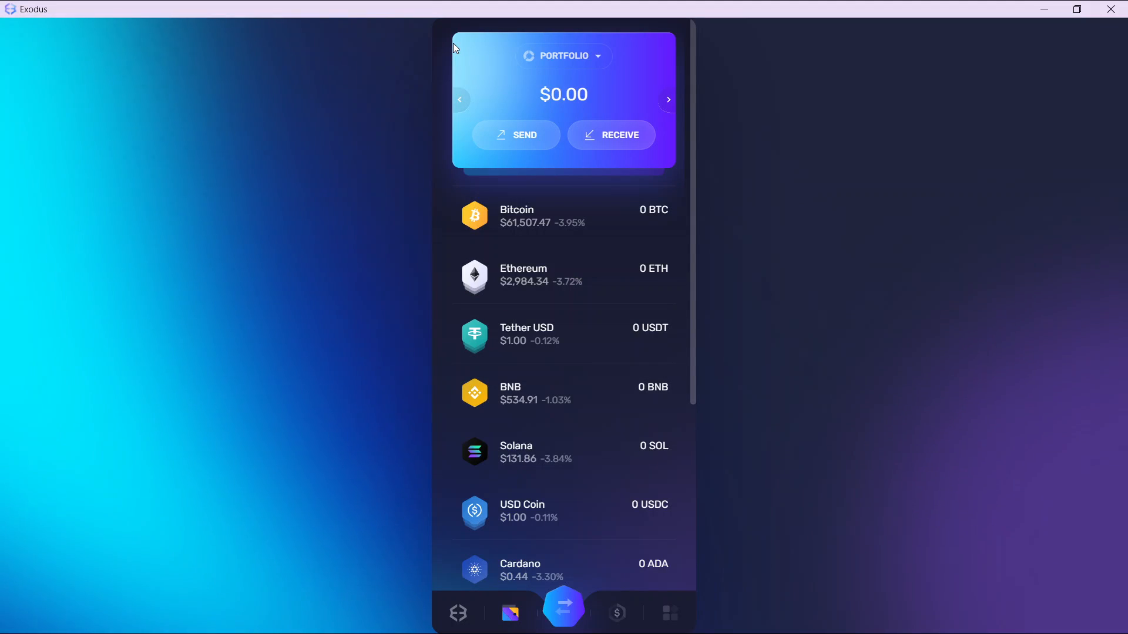
pyautogui.moveTo(524, 327)
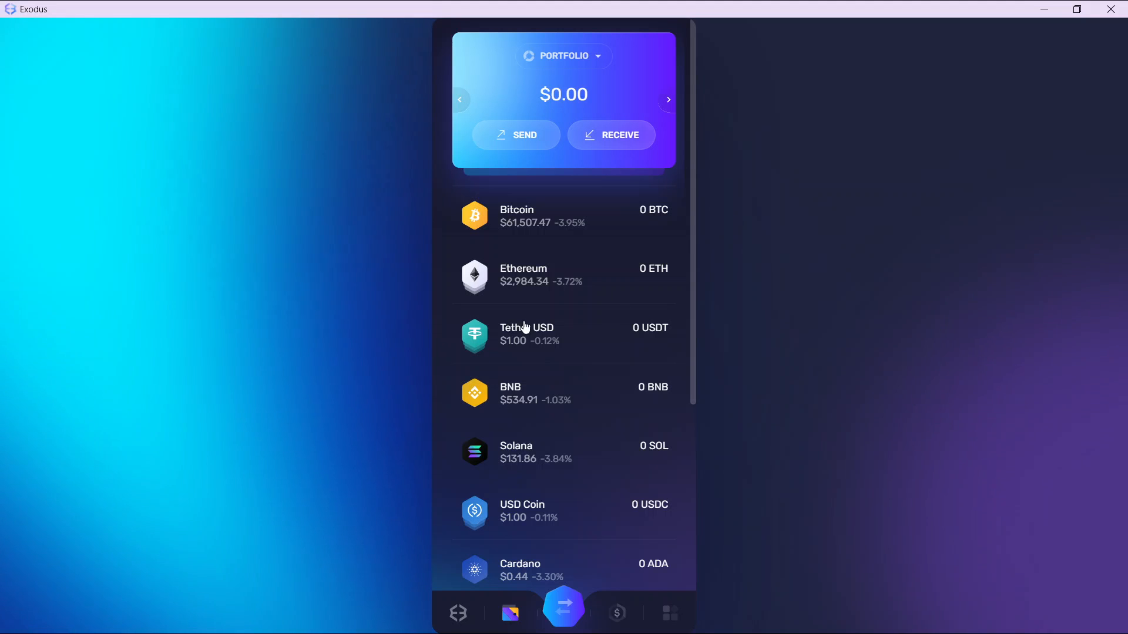